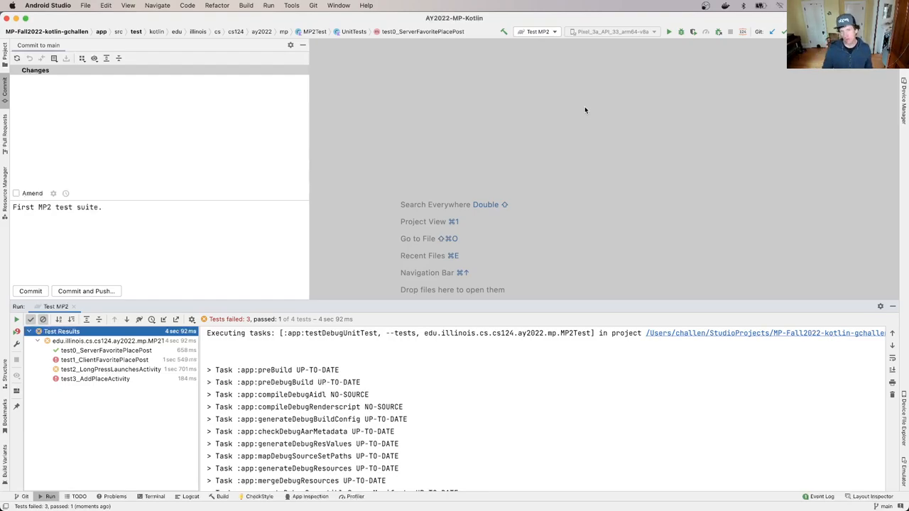
pyautogui.moveTo(247, 304)
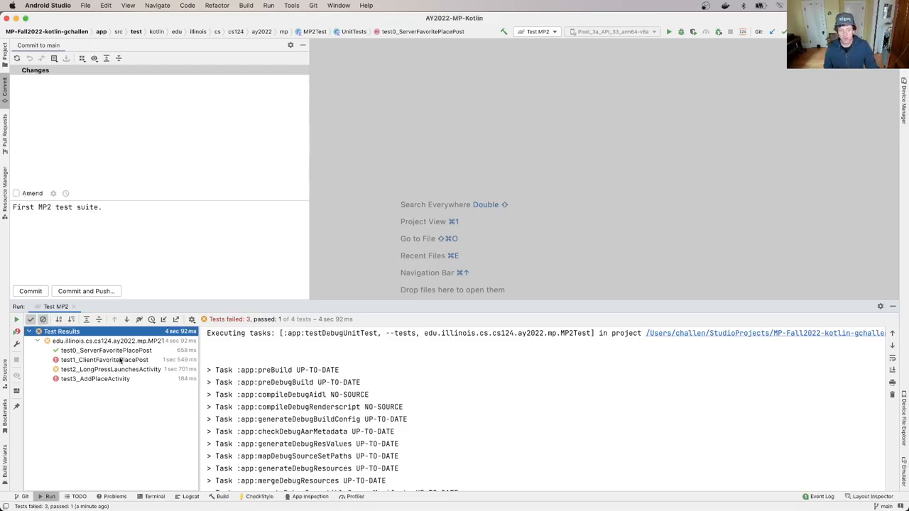
# Jump from the failing test1_ClientFavoritePlacePost stack trace to Client.kt line 96.
pyautogui.click(105, 361)
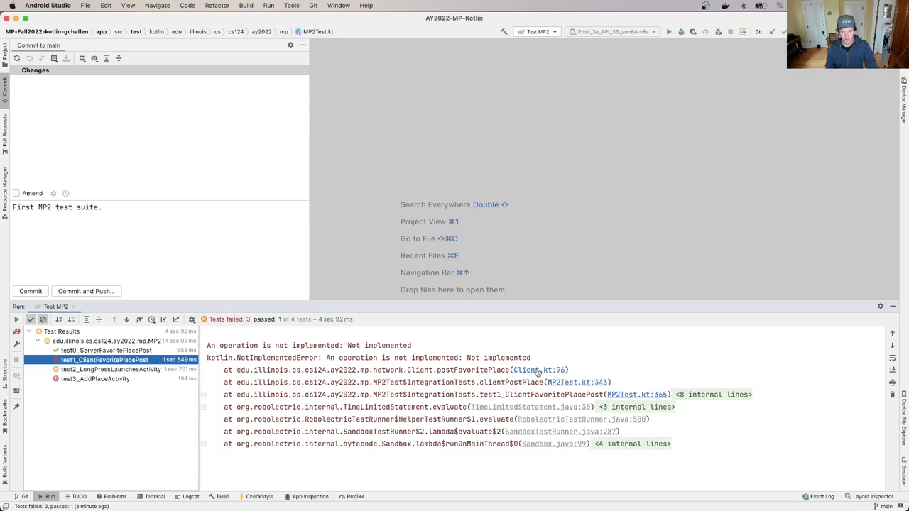
pyautogui.click(537, 370)
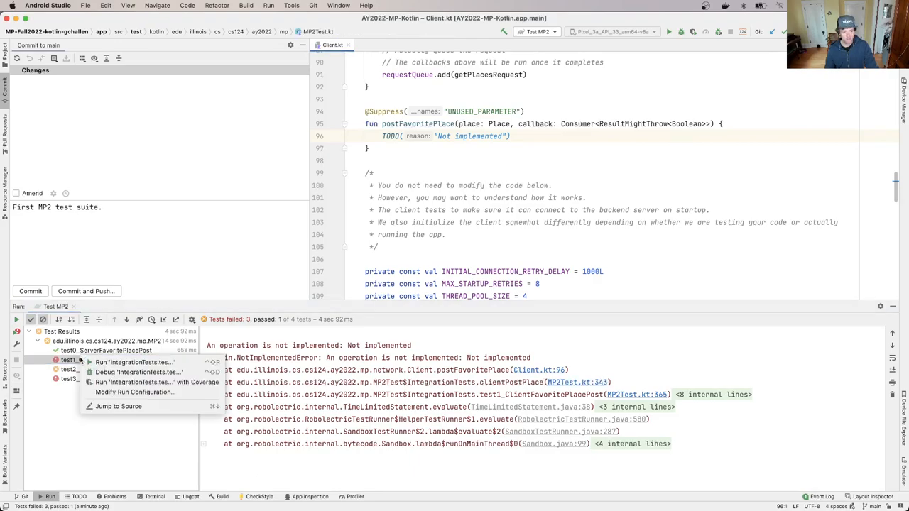
pyautogui.click(133, 362)
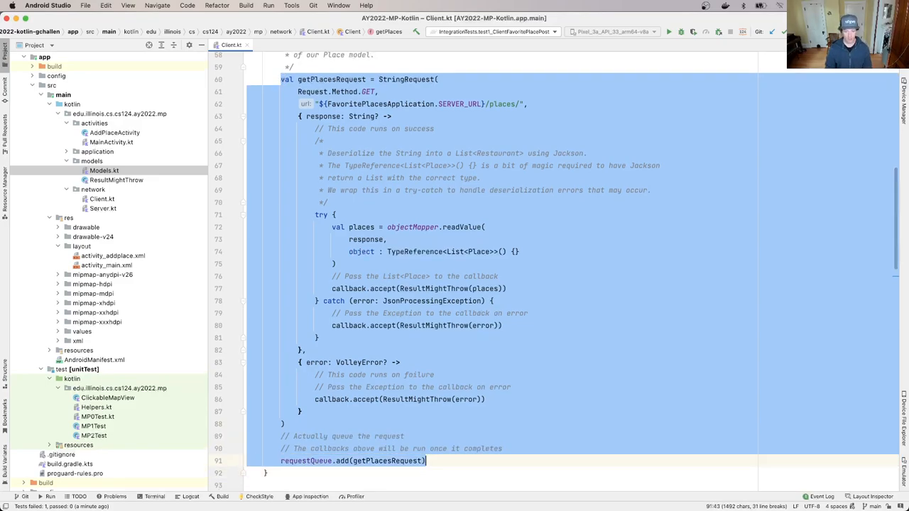
# Rename the pasted getPlacesRequest variable to postFavoritePlaceRequest via Refactor > Rename.
pyautogui.scroll(-3)
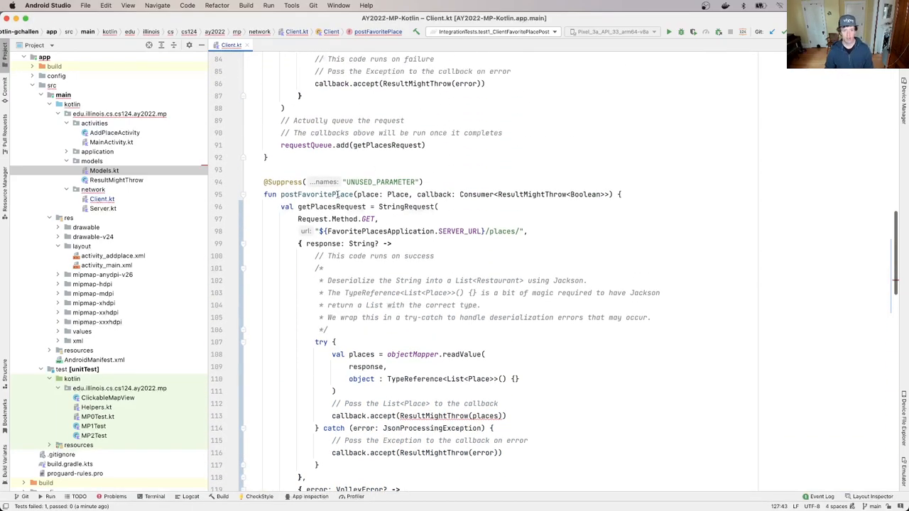
pyautogui.doubleClick(331, 207)
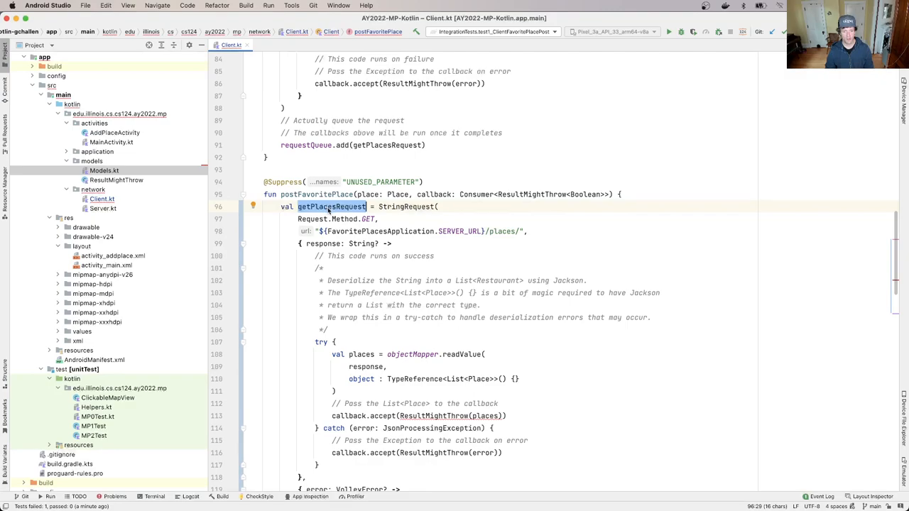
pyautogui.rightClick(331, 208)
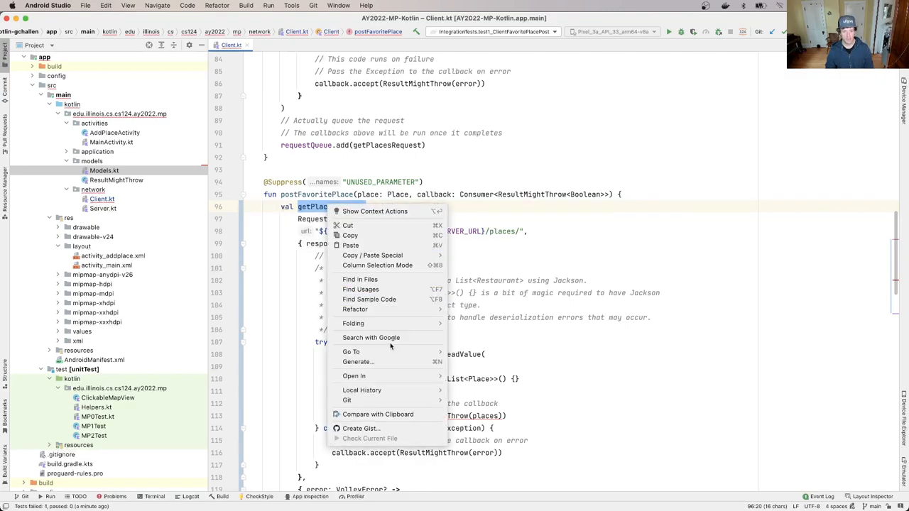
pyautogui.click(355, 310)
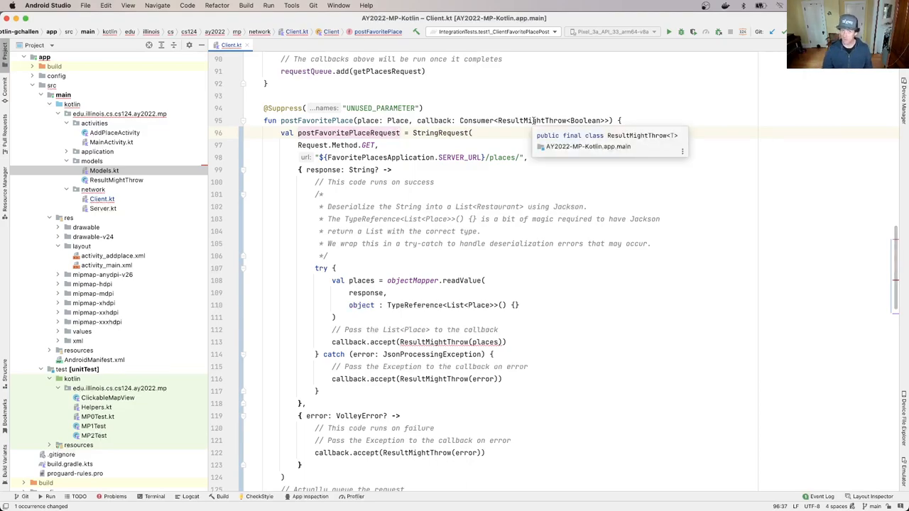
pyautogui.moveTo(518, 143)
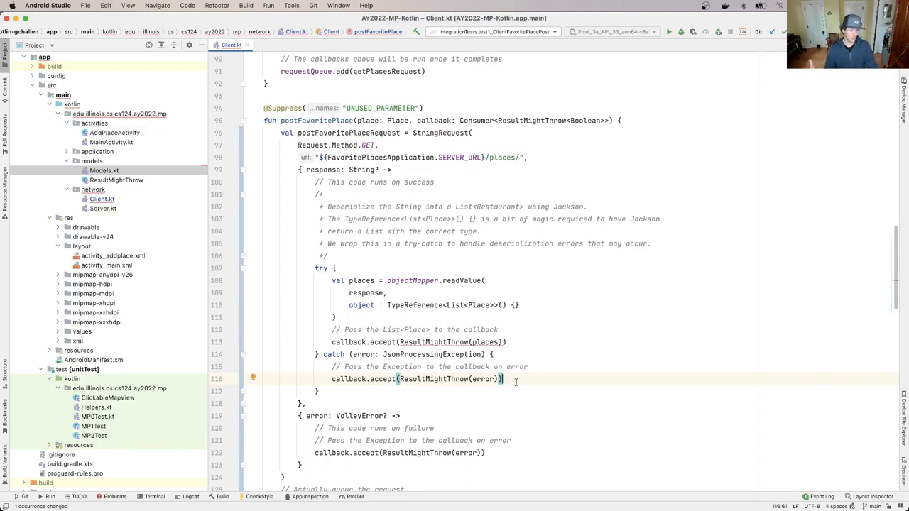
# Prefix StringRequest with 'object :' so postFavoritePlaceRequest becomes an anonymous object.
pyautogui.scroll(-3)
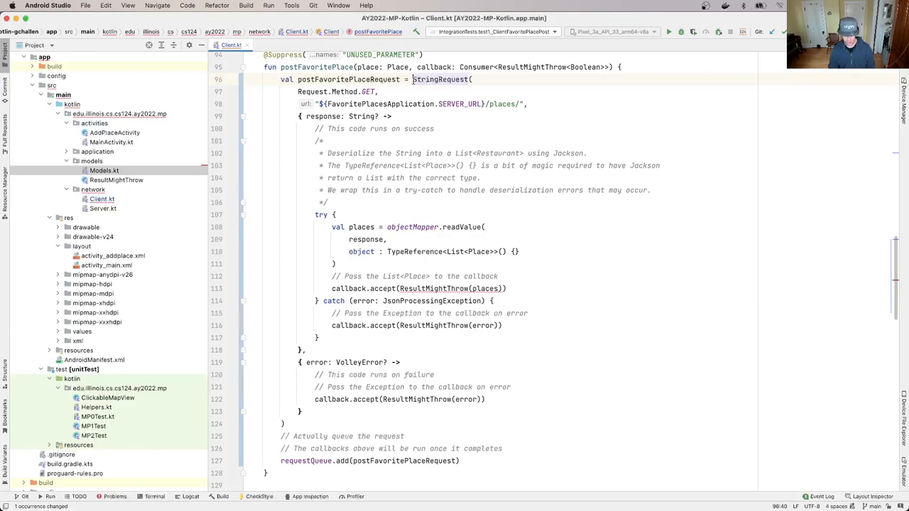
pyautogui.write('object :')
pyautogui.click(521, 424)
pyautogui.write(' {')
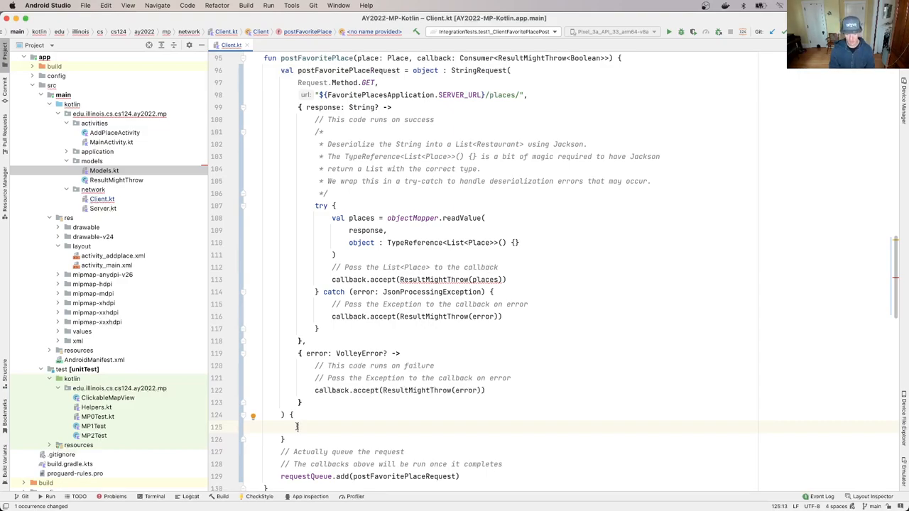
# Write override fun getBody(): ByteArray returning "test".toByteArray().
pyautogui.write('override fun ge')
pyautogui.write('return "test".t')
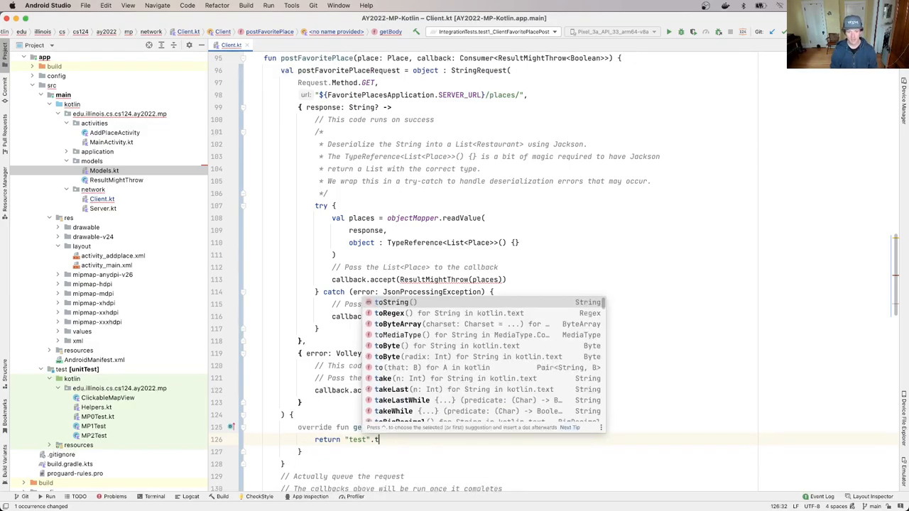
pyautogui.write('ByteArray(')
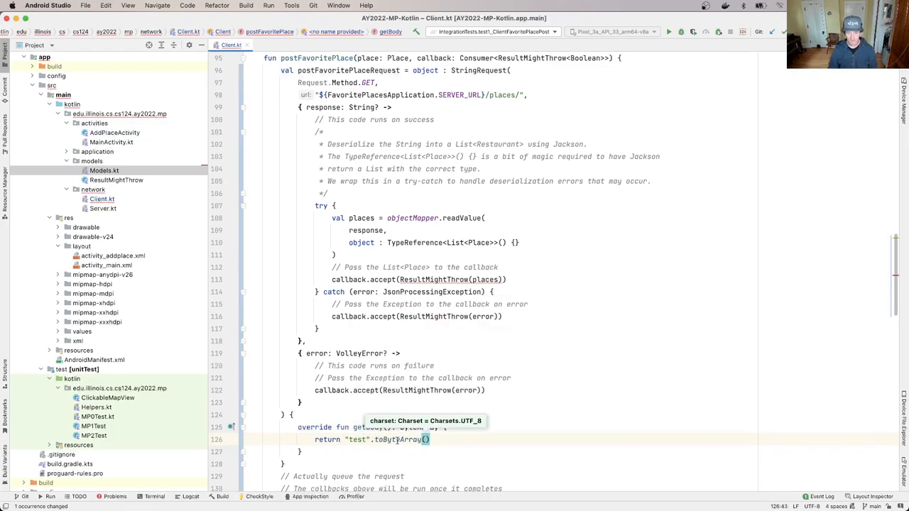
pyautogui.moveTo(405, 440)
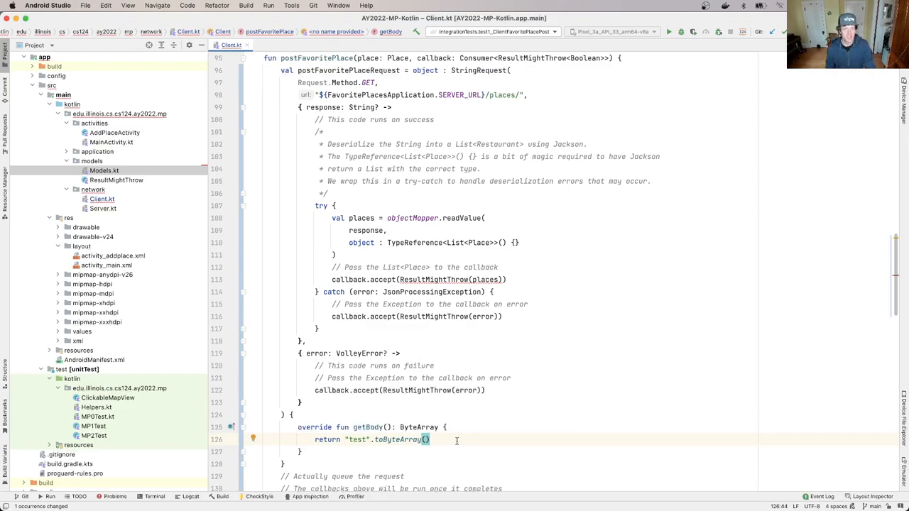
pyautogui.scroll(-3)
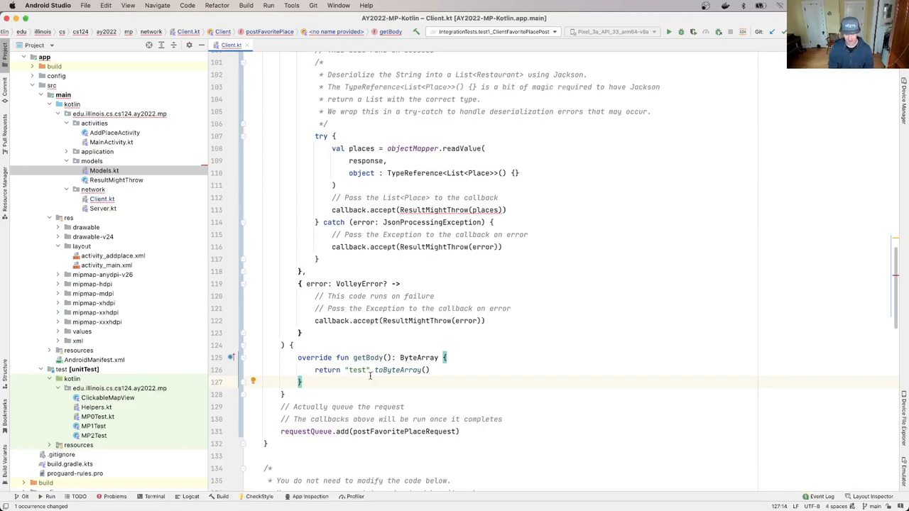
# Add a getBodyContentType override returning the super value, then switch to Server.kt.
pyautogui.write('ov')
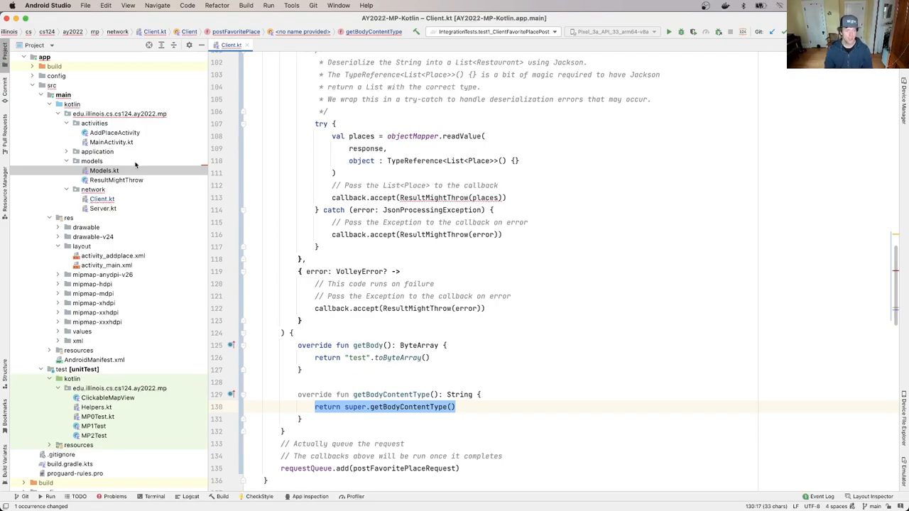
pyautogui.click(102, 207)
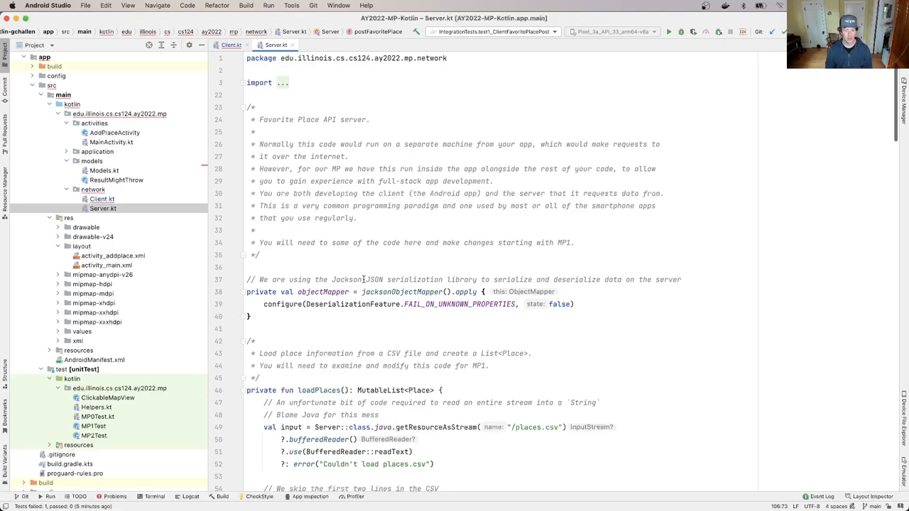
# Scroll through Server.kt to review the Favorite Place API server code.
pyautogui.scroll(-3)
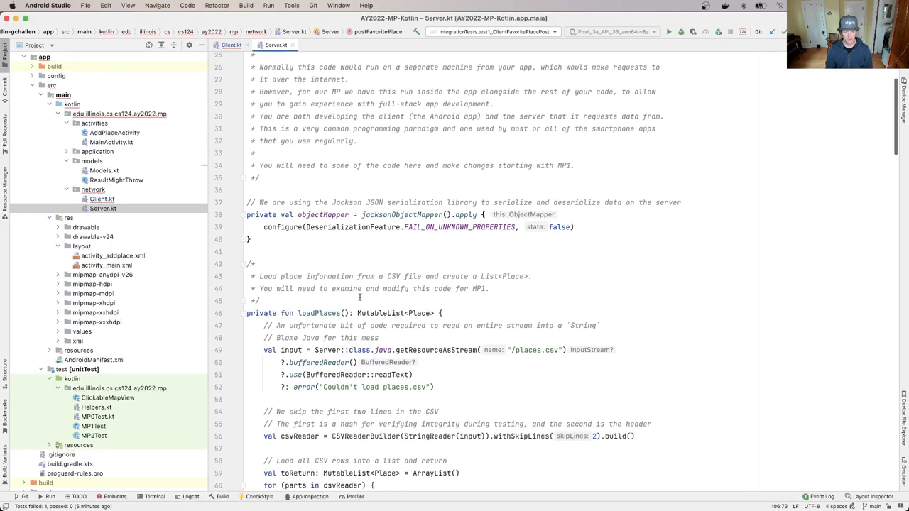
pyautogui.scroll(-3)
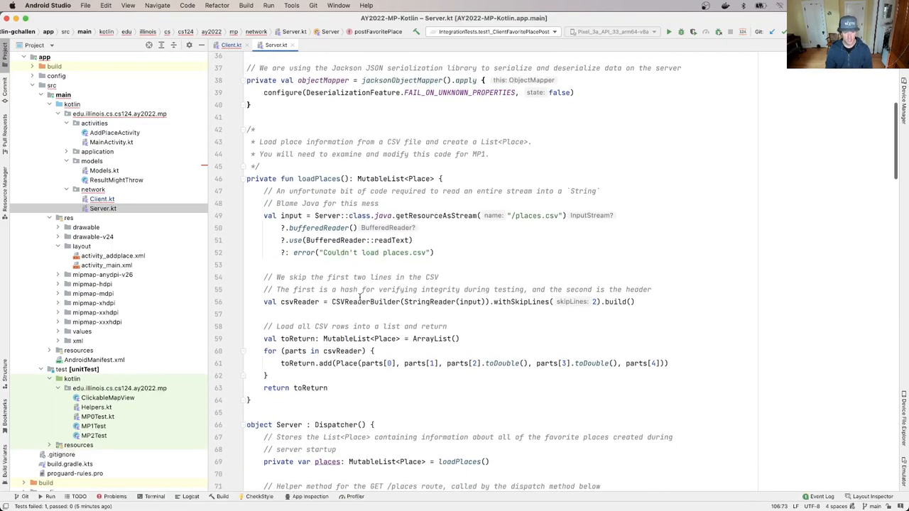
pyautogui.scroll(-3)
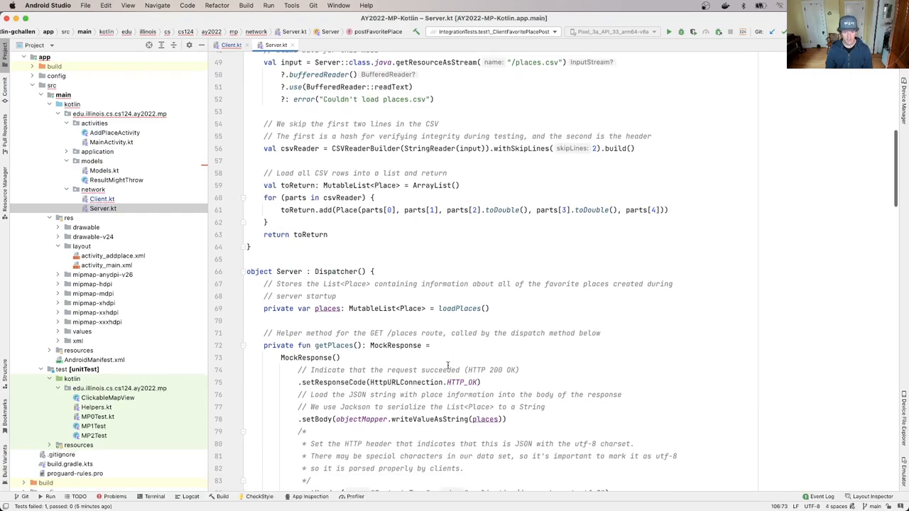
pyautogui.scroll(-3)
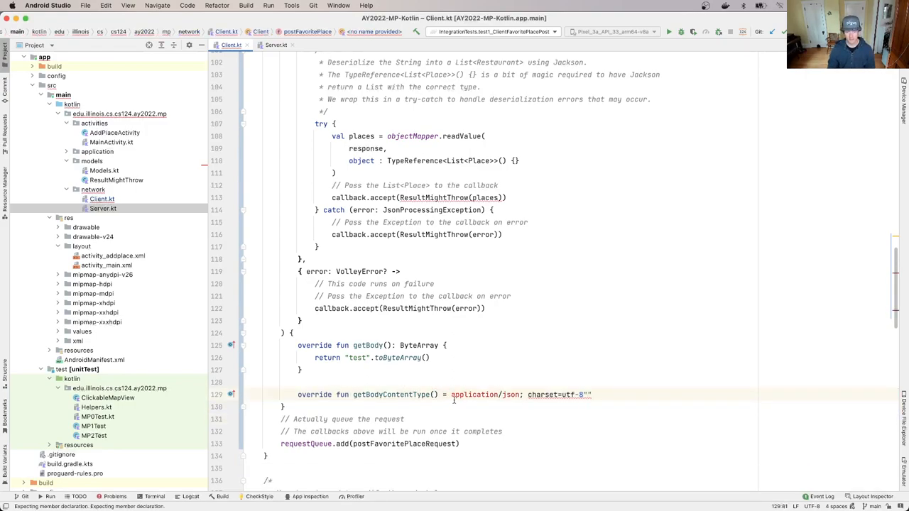
# Fix the quotes so getBodyContentType = "application/json; charset=utf-8" and review postFavoritePlace.
pyautogui.click(455, 395)
pyautogui.write('"')
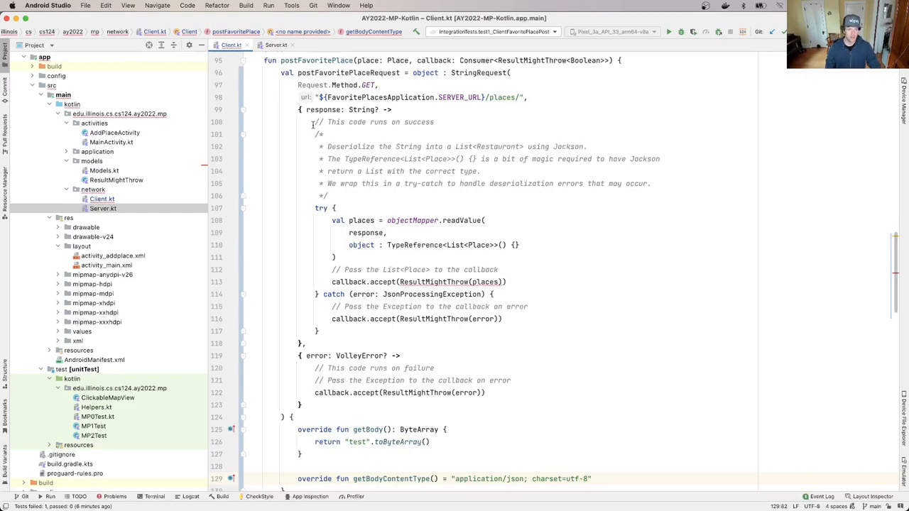
pyautogui.click(316, 122)
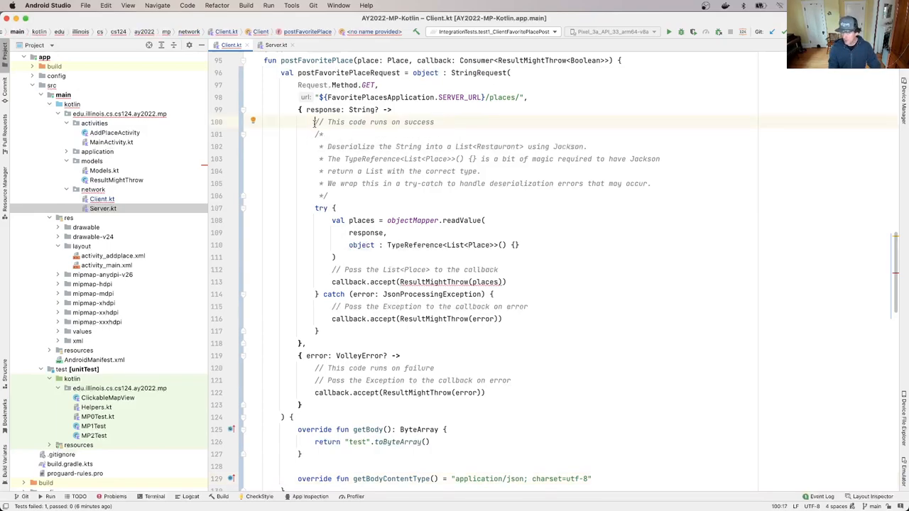
pyautogui.scroll(-3)
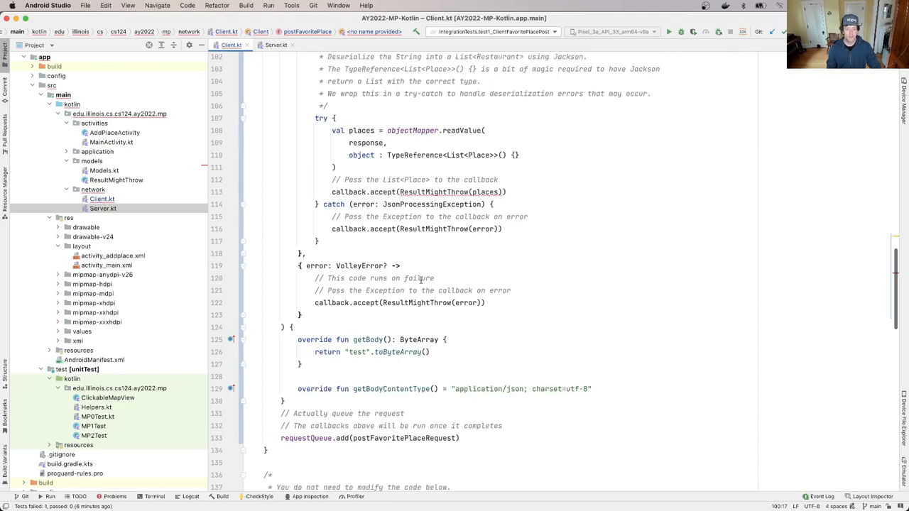
pyautogui.moveTo(498, 314)
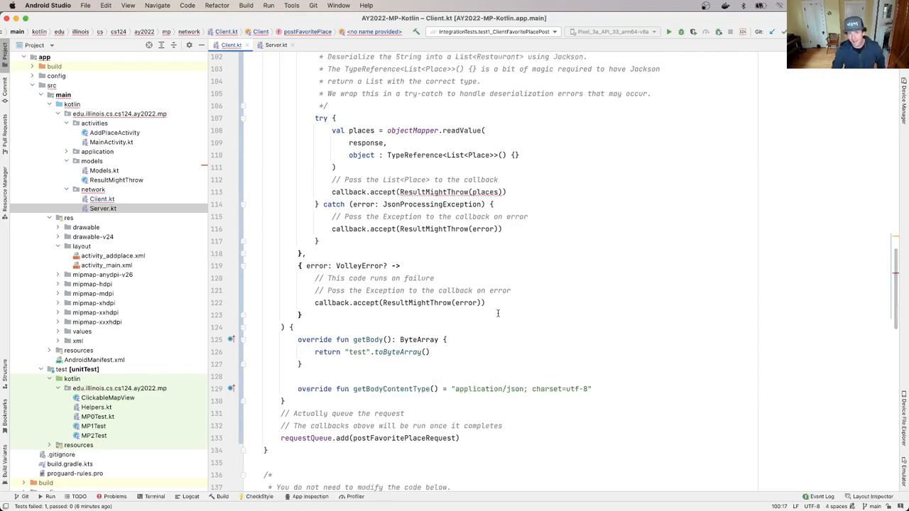